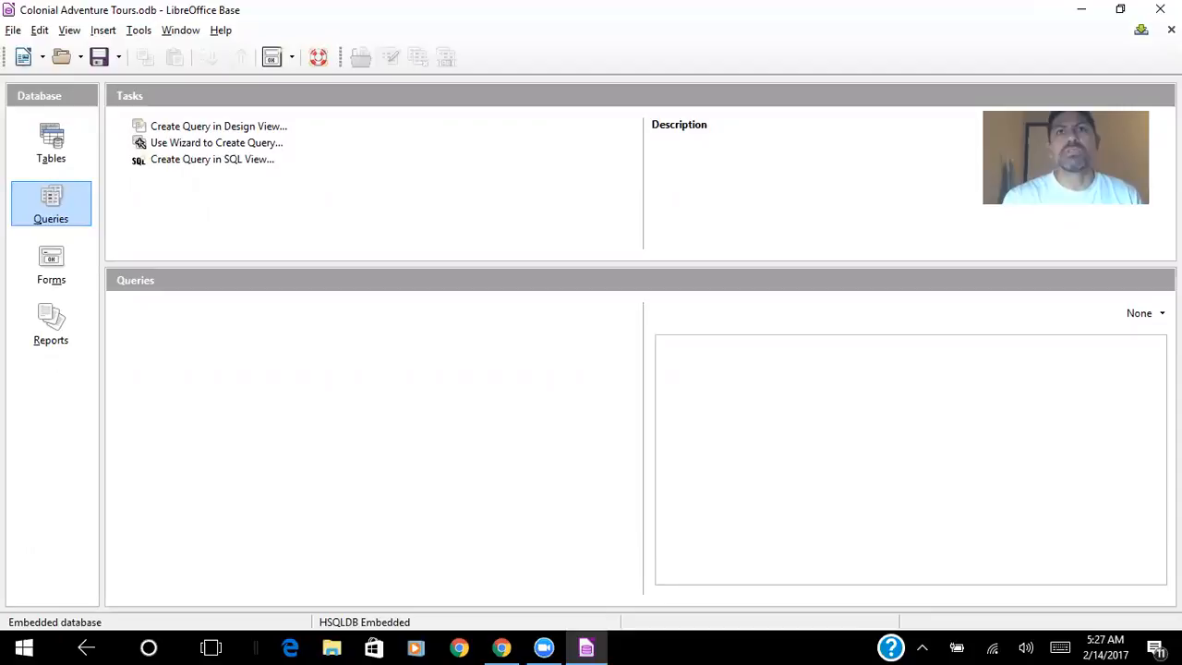
mouse_move(144, 58)
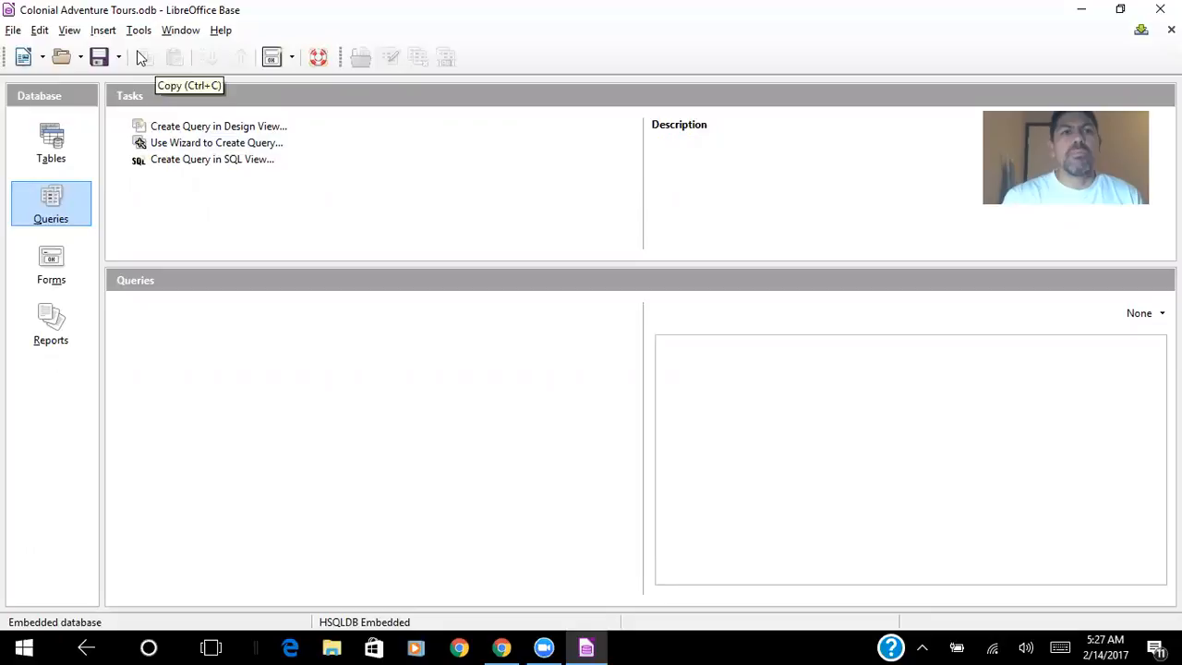
mouse_move(165, 29)
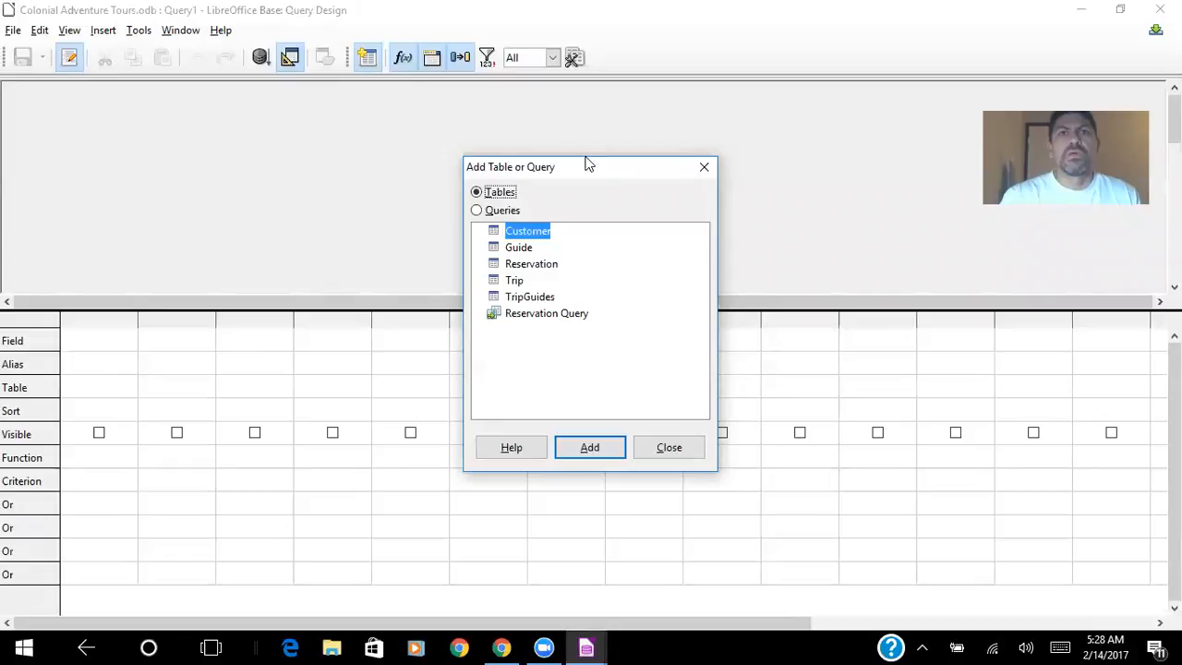
- Add the Customer, Reservation and Trip tables to the query design
left_click(589, 447)
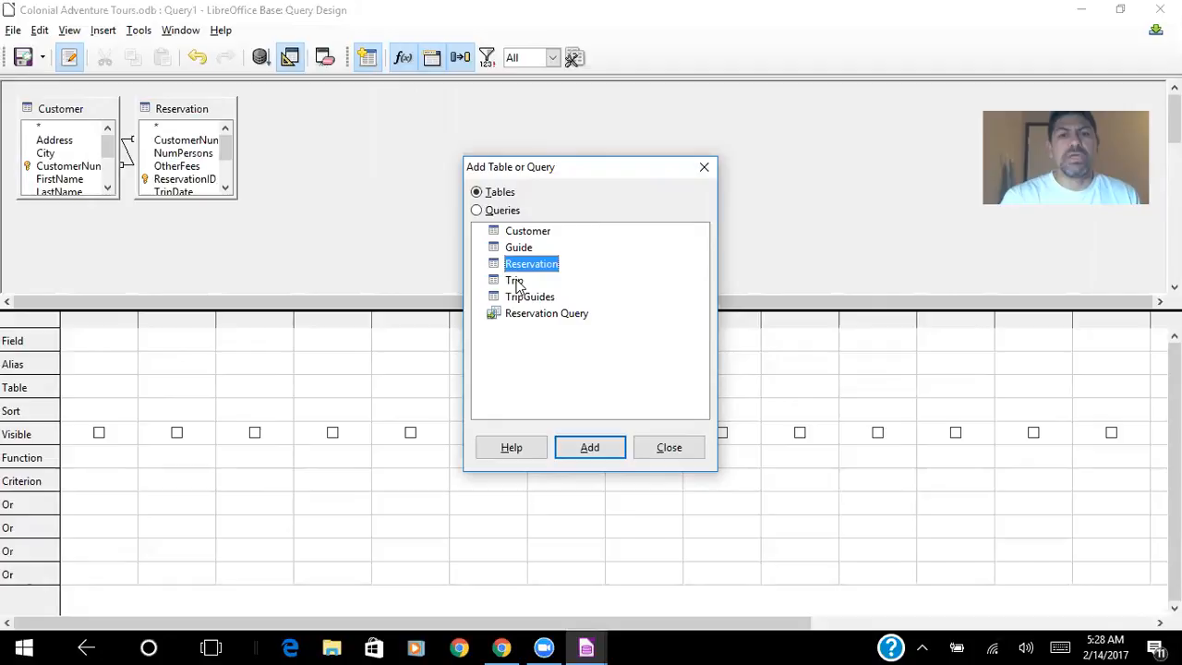
left_click(589, 447)
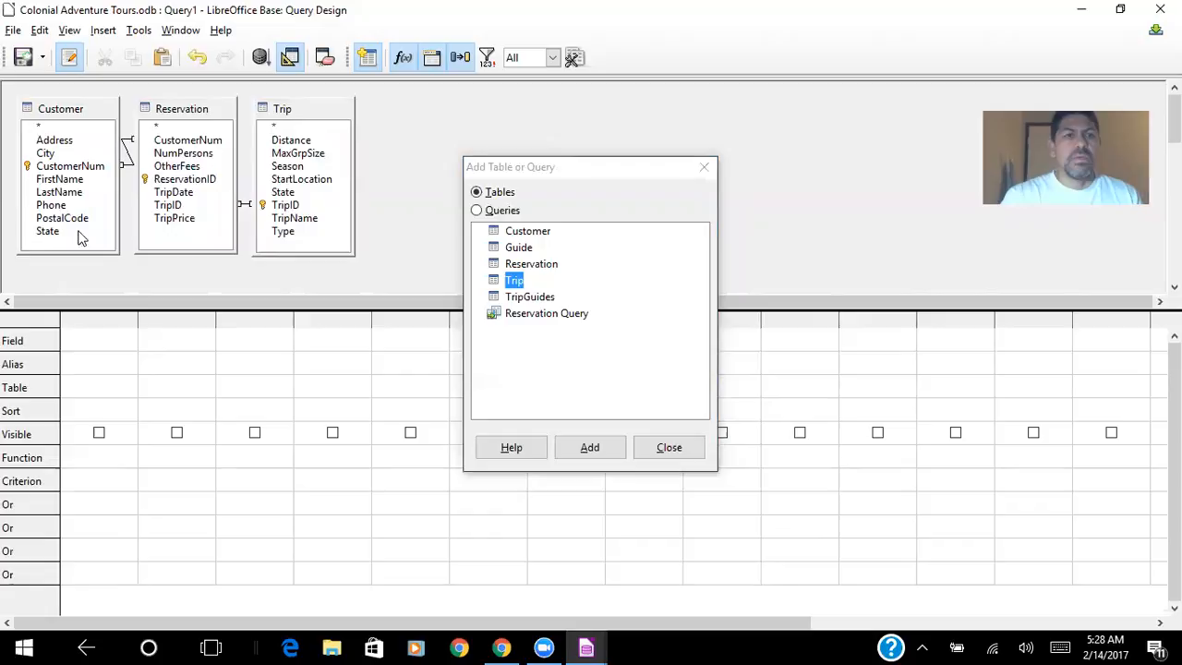
mouse_move(72, 203)
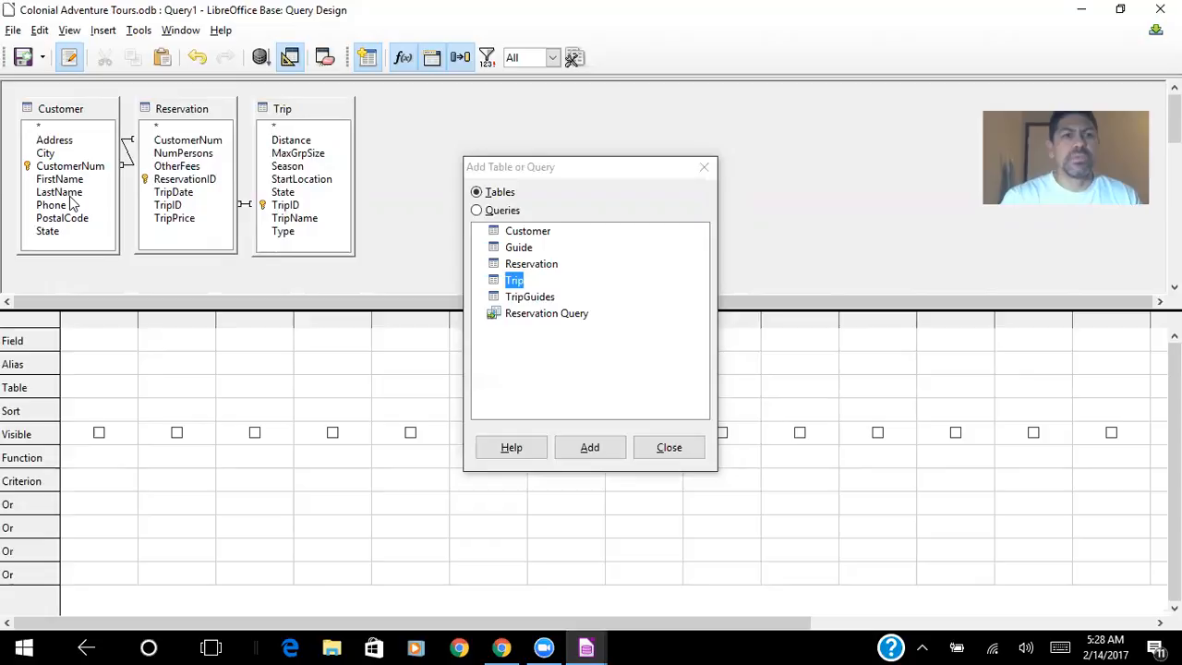
- Add LastName, FirstName, TripName, TripPrice and NumPersons fields and run the query (27 records)
double_click(59, 179)
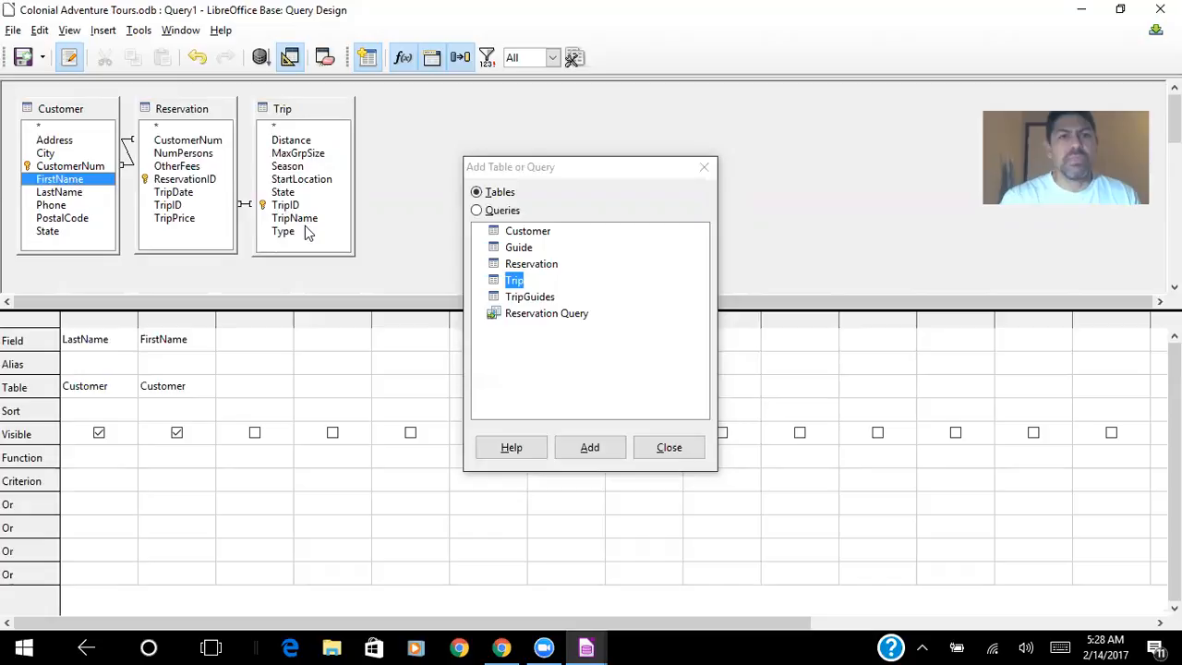
double_click(295, 217)
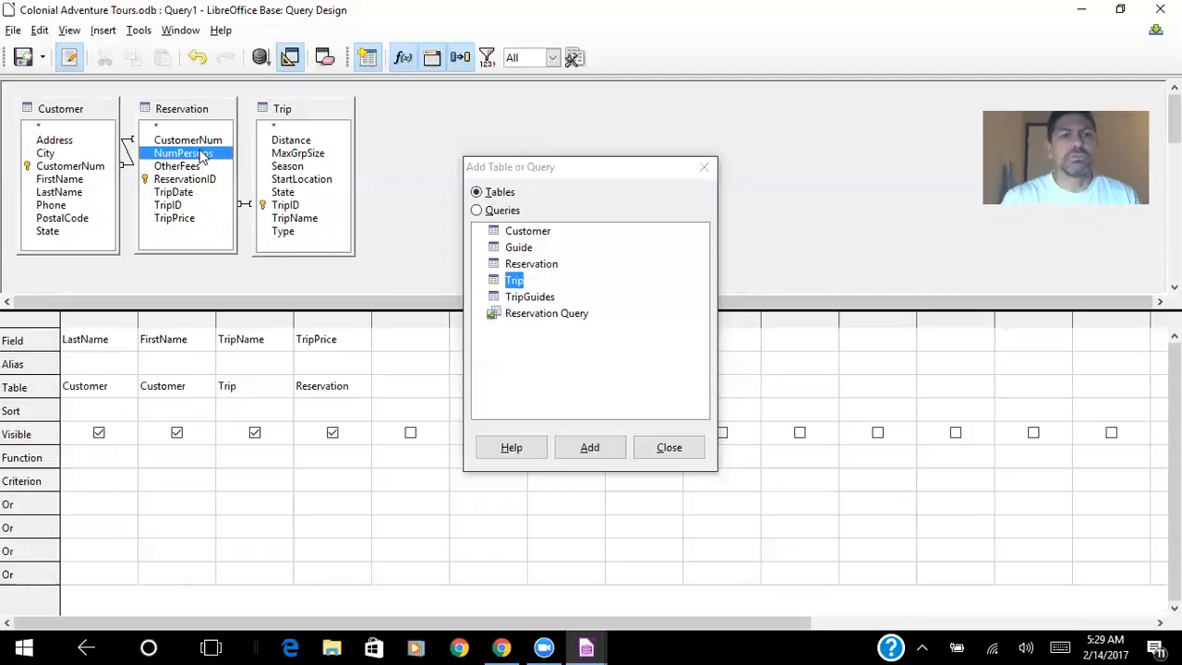
left_click(590, 447)
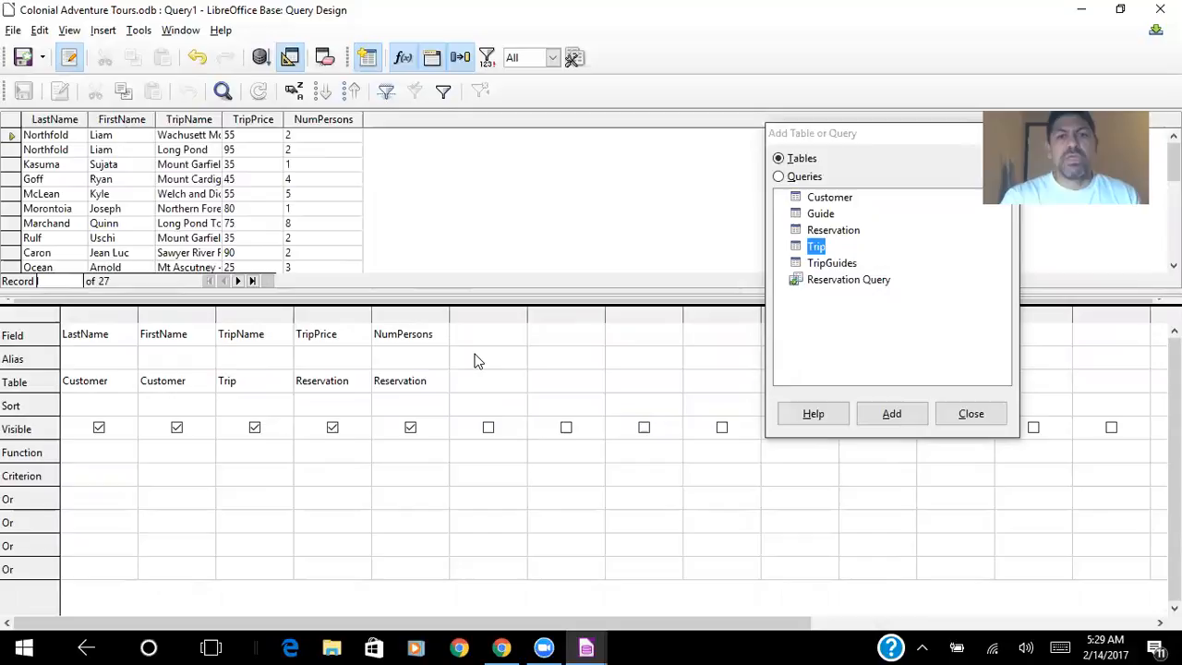
mouse_move(471, 365)
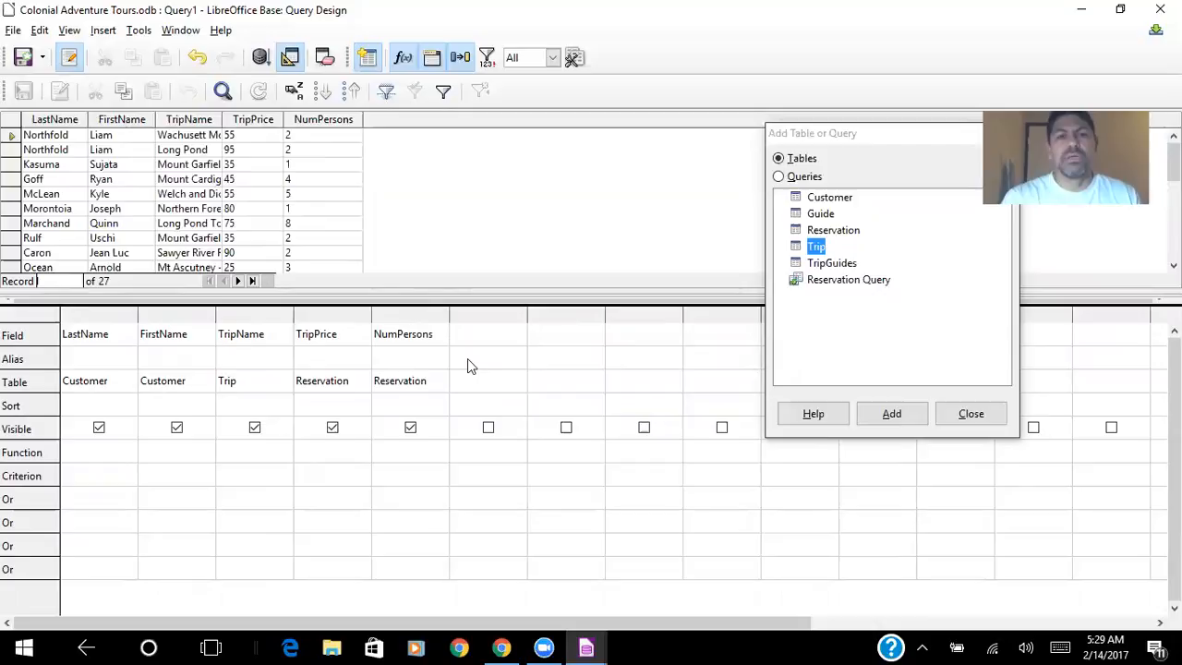
- Create a calculated field "TripPrice" * "NumPersons" with alias TotalCost and rerun the query
left_click(480, 334)
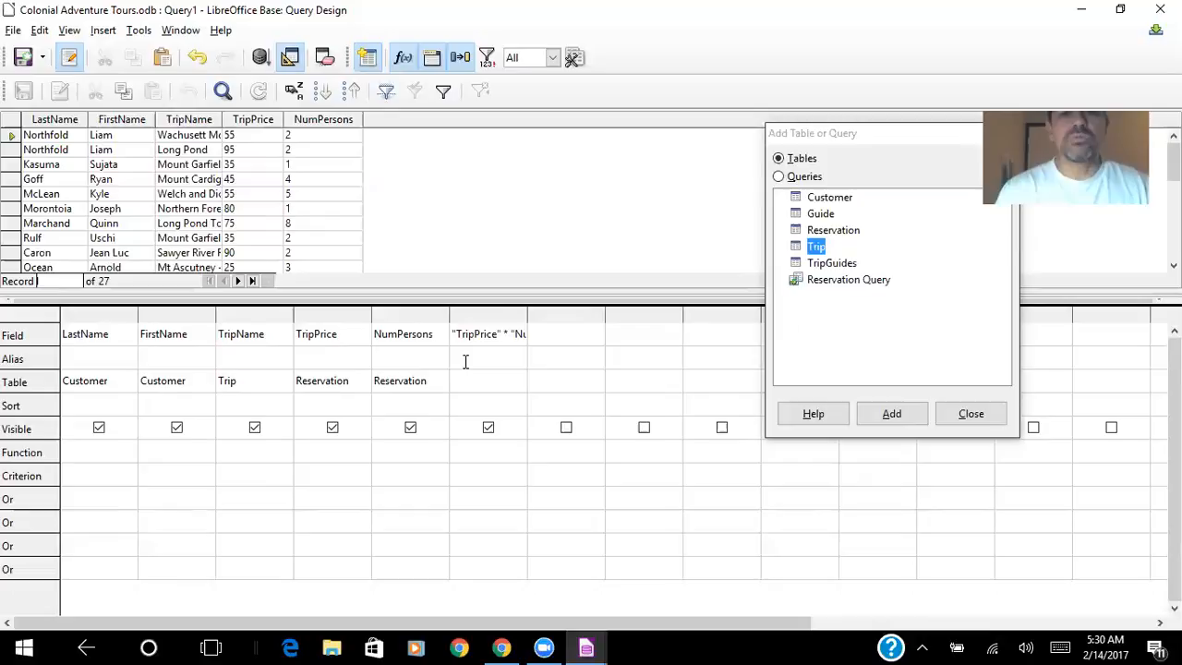
type("Tot")
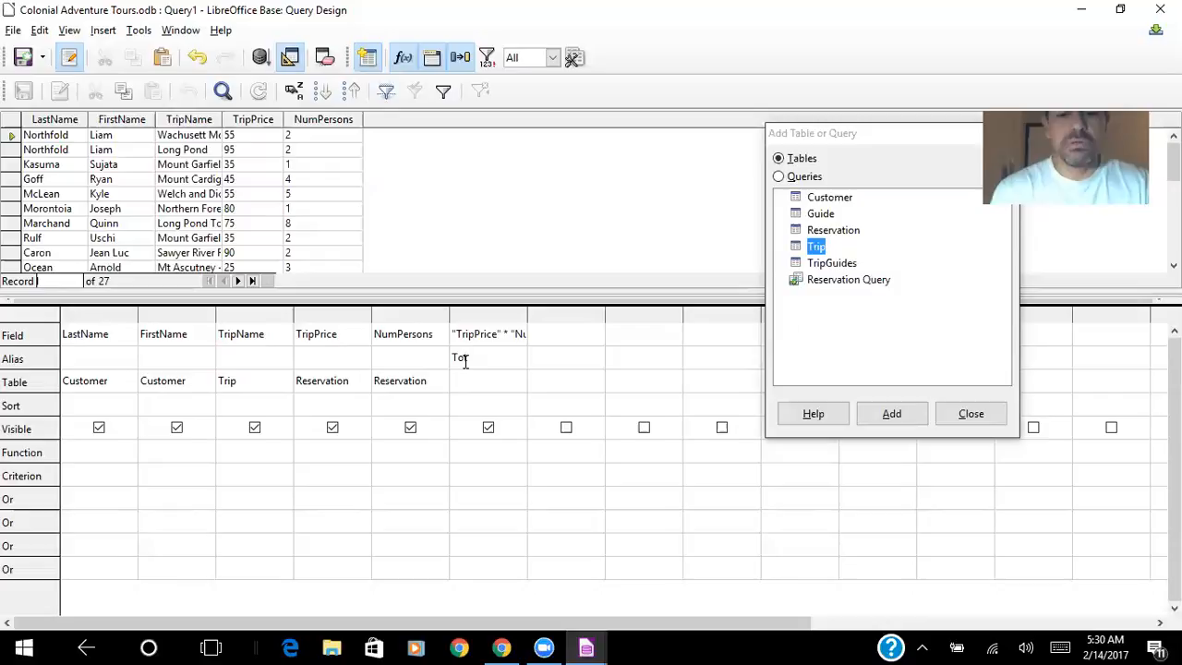
type("TotalCost")
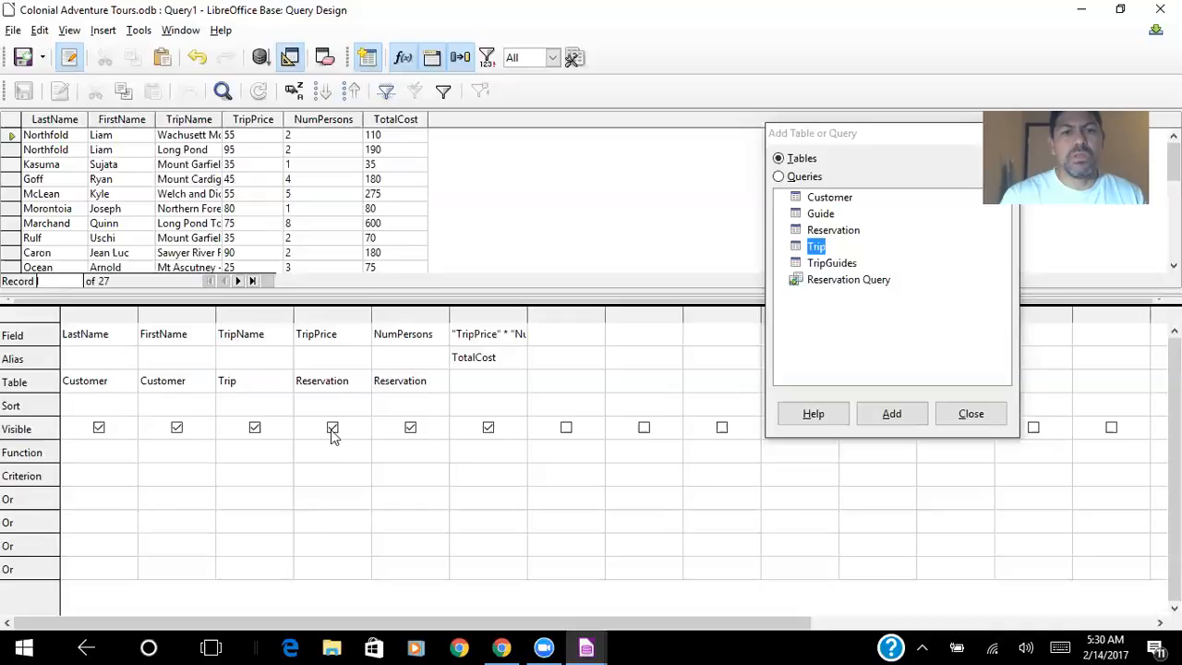
- Uncheck Visible for TripPrice and NumPersons so only names, trip name and TotalCost show
left_click(333, 428)
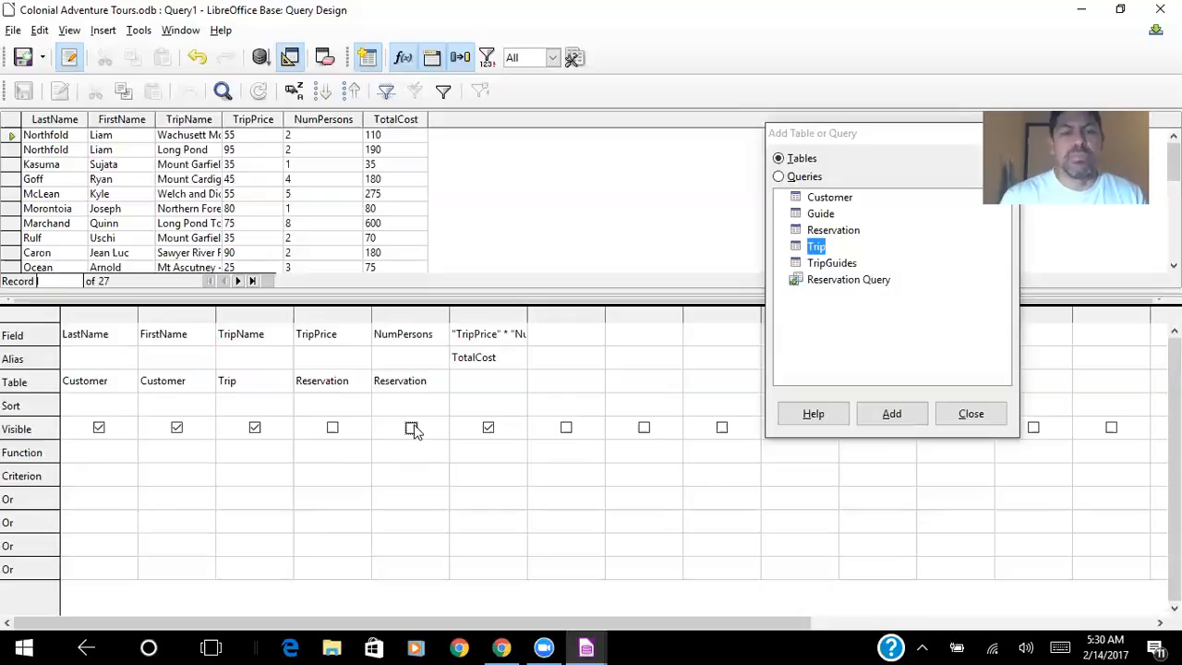
left_click(260, 57)
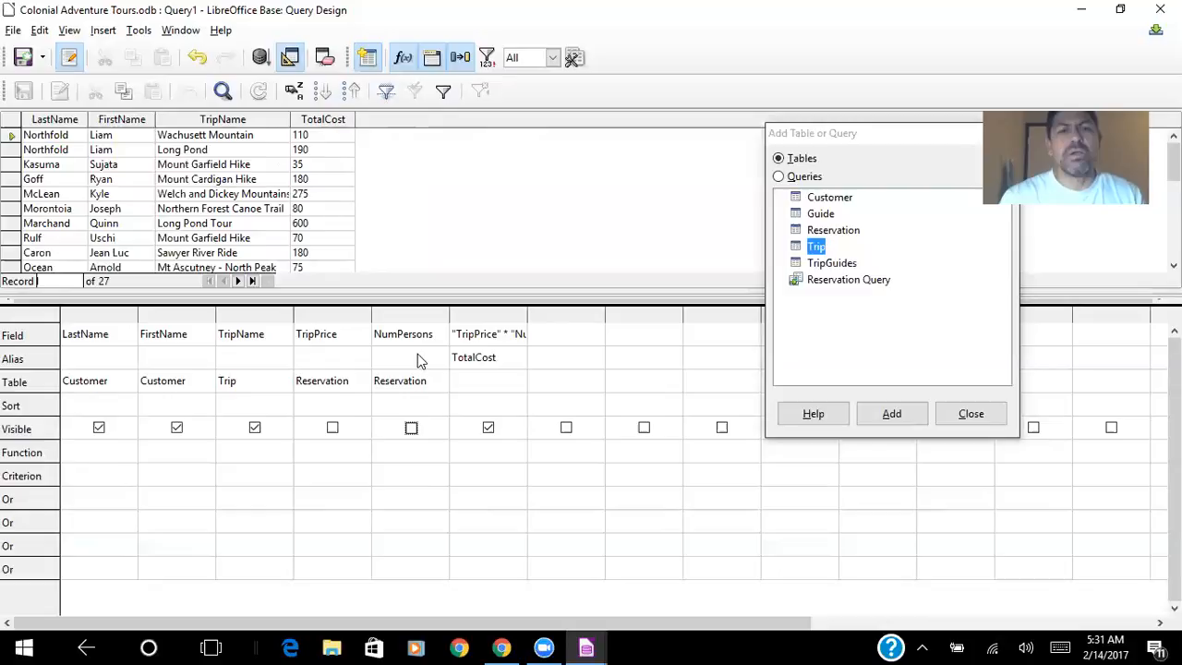
- Delete the TripPrice and NumPersons columns from the design grid, keeping TotalCost
right_click(315, 332)
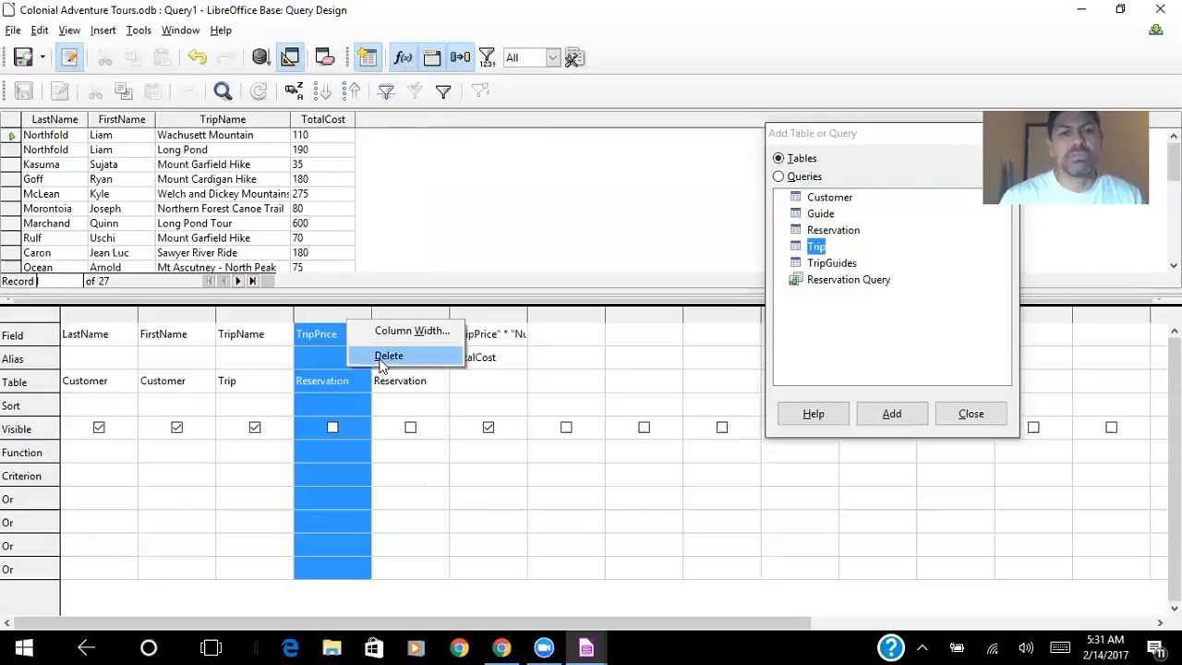
left_click(388, 355)
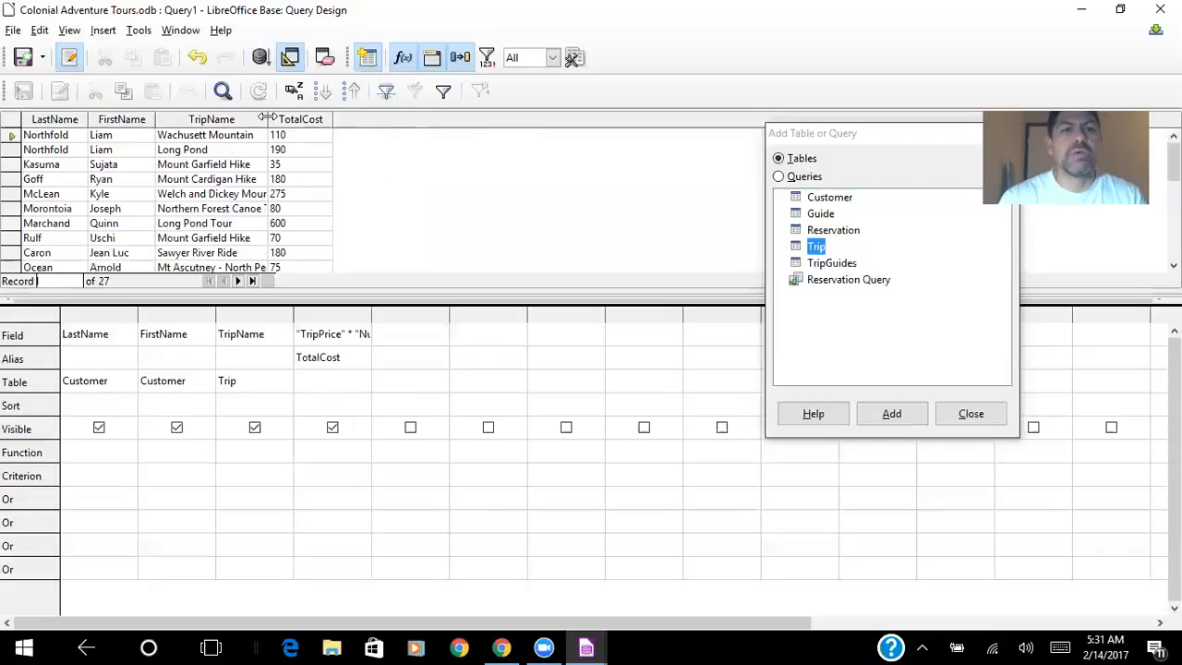
mouse_move(170, 480)
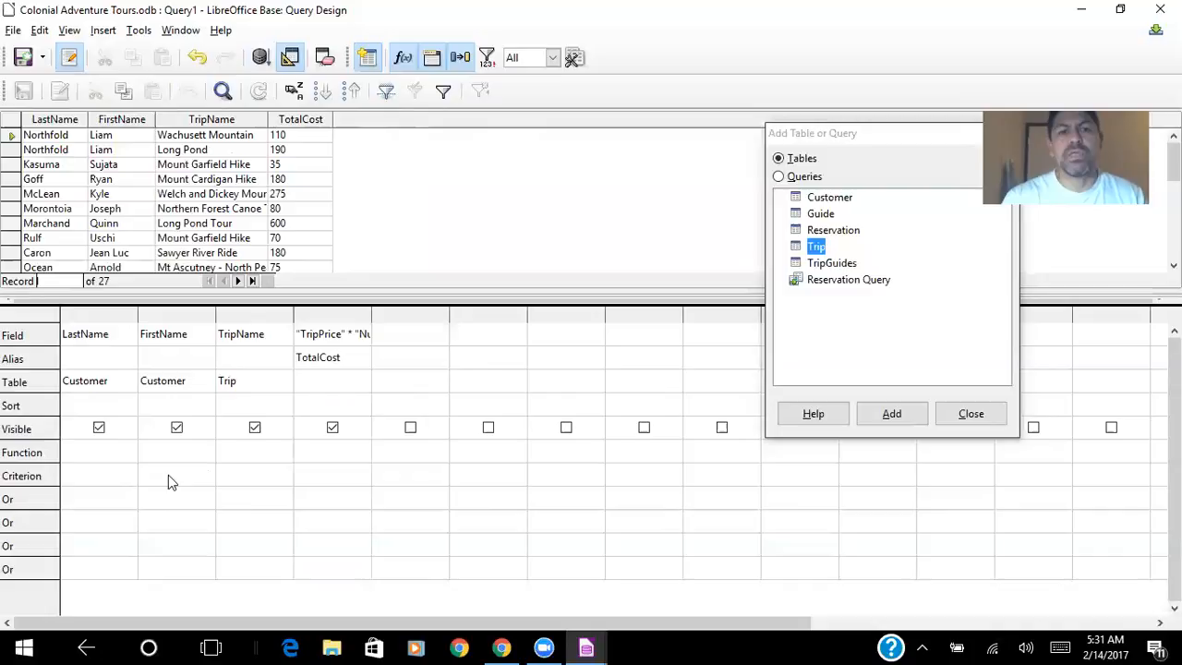
mouse_move(360, 351)
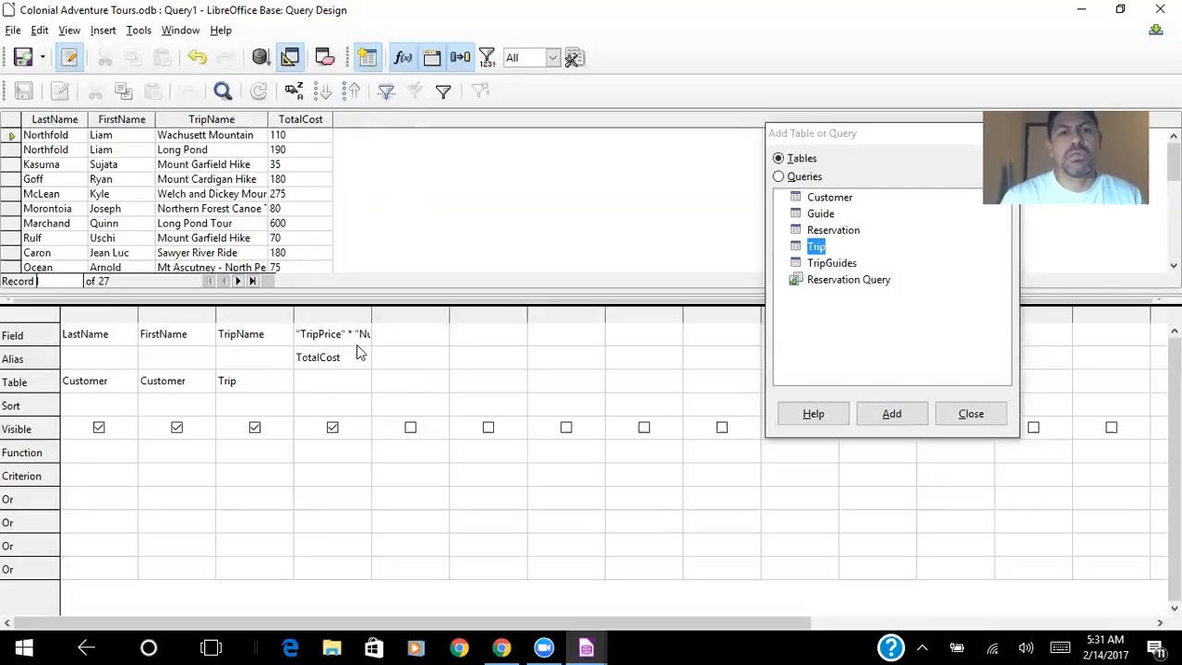
mouse_move(362, 349)
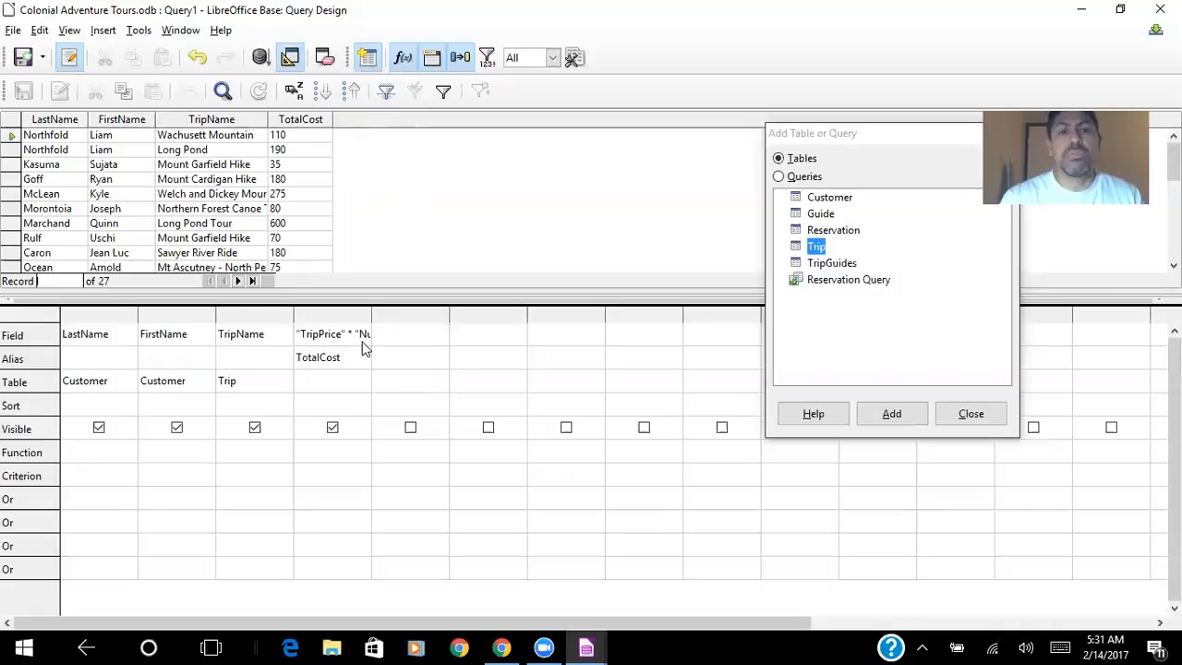
mouse_move(373, 344)
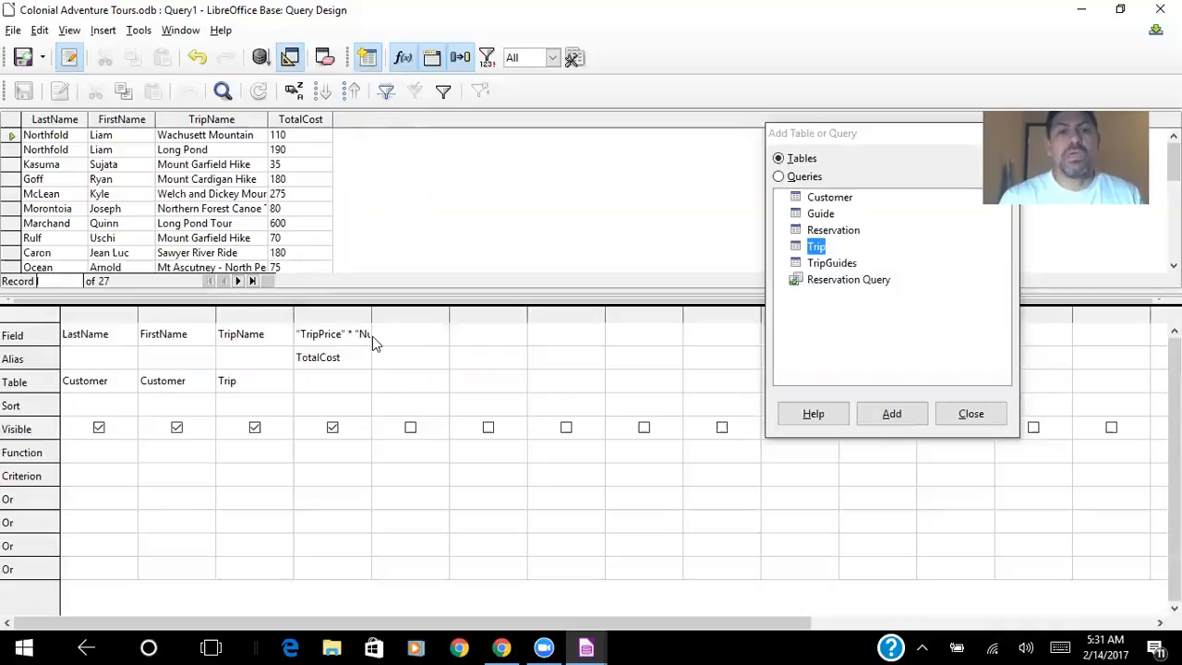